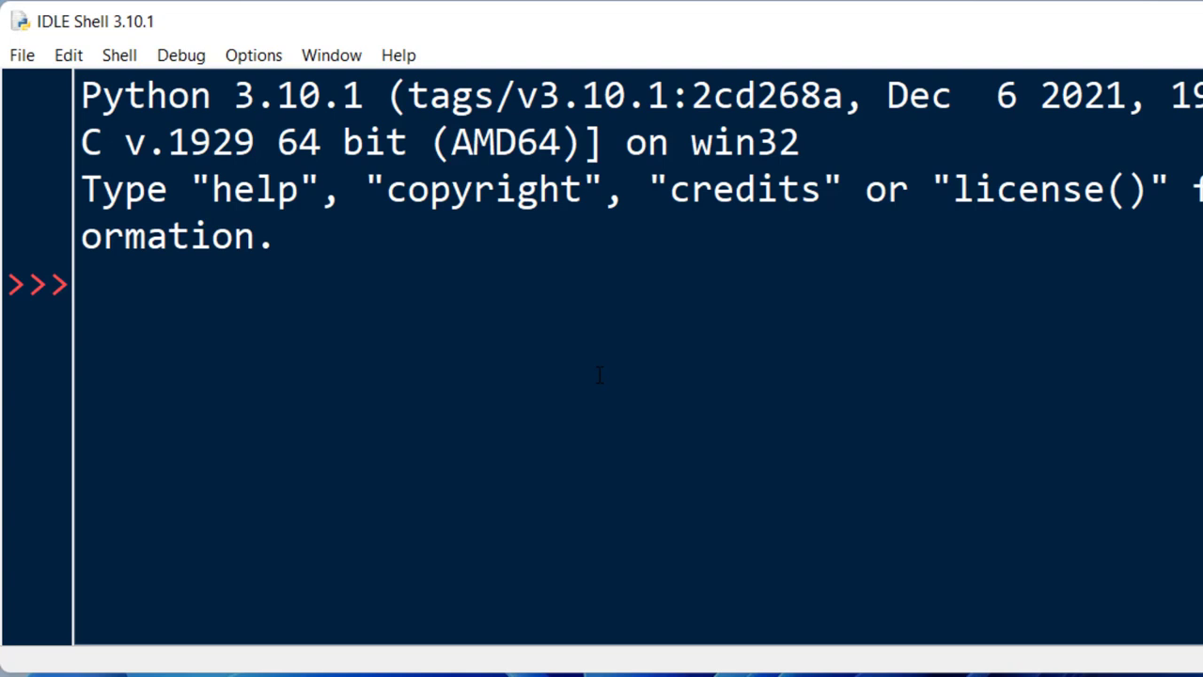
Step: Define odd_nums = set([1,3,5,7,9,11]) at the prompt and run it
text(odd)
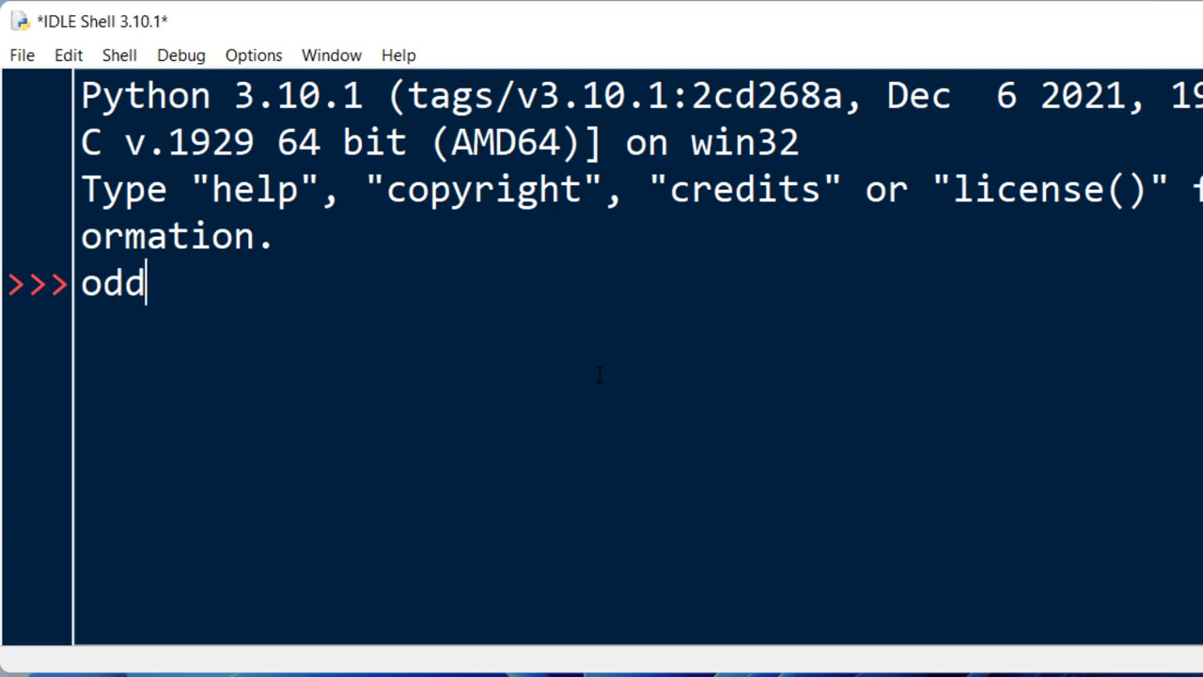
text(_)
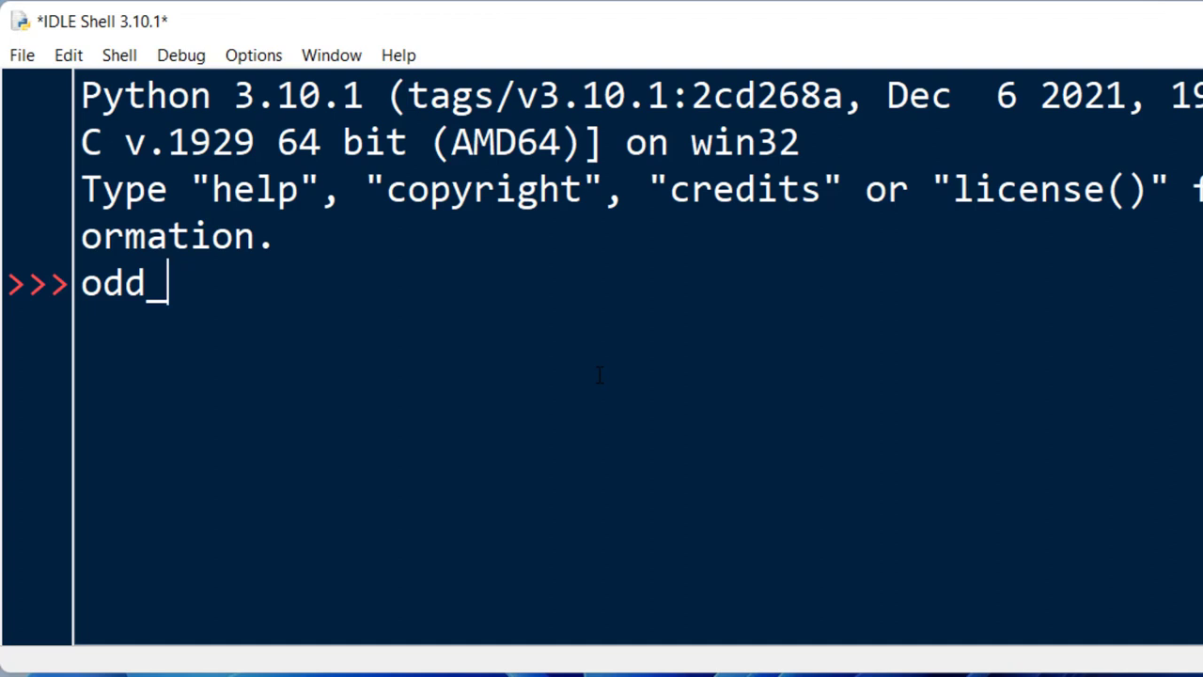
text(nums =)
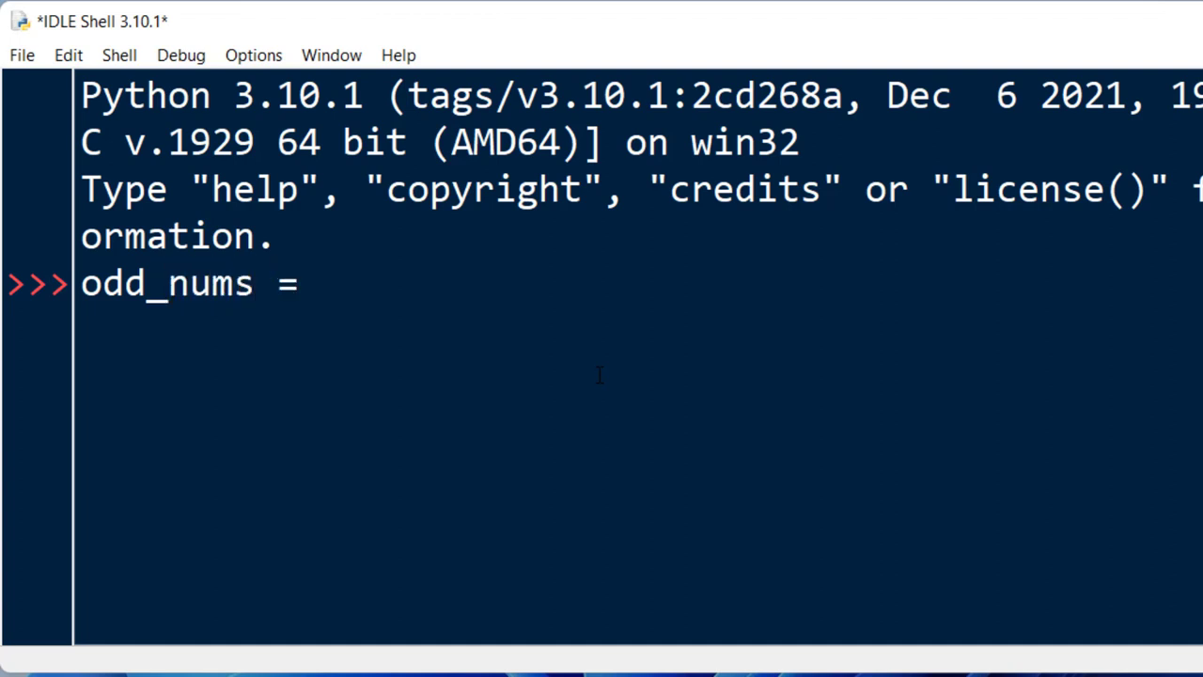
text(set([1,2,)
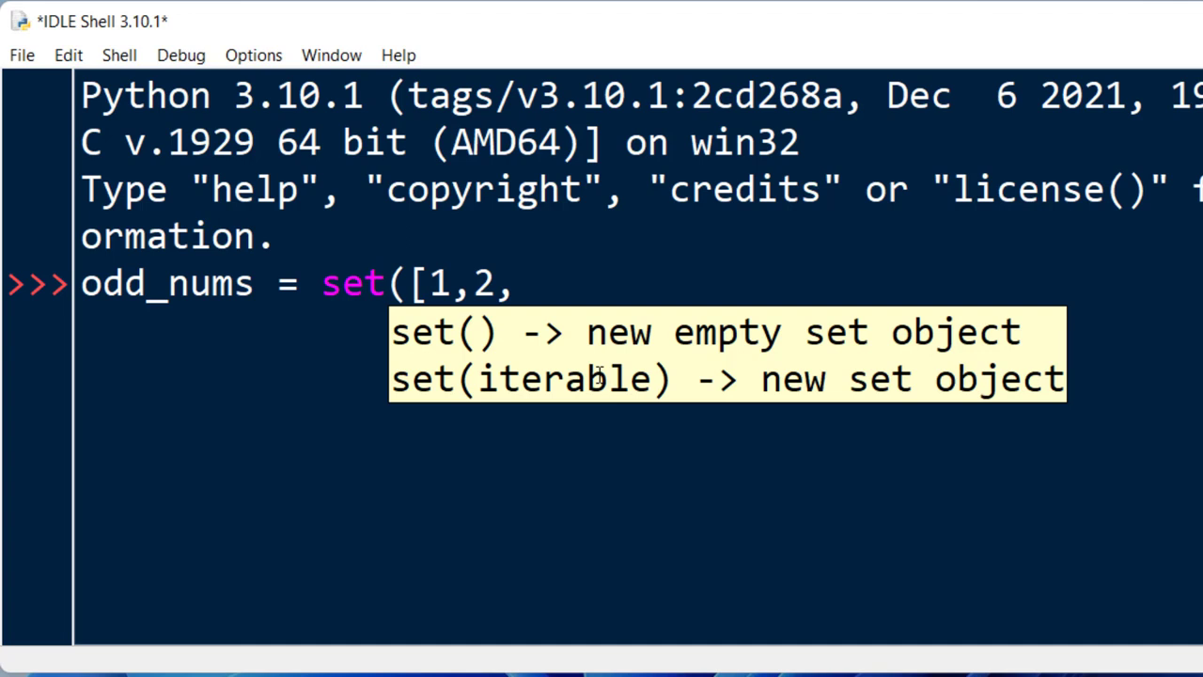
text(3,5)
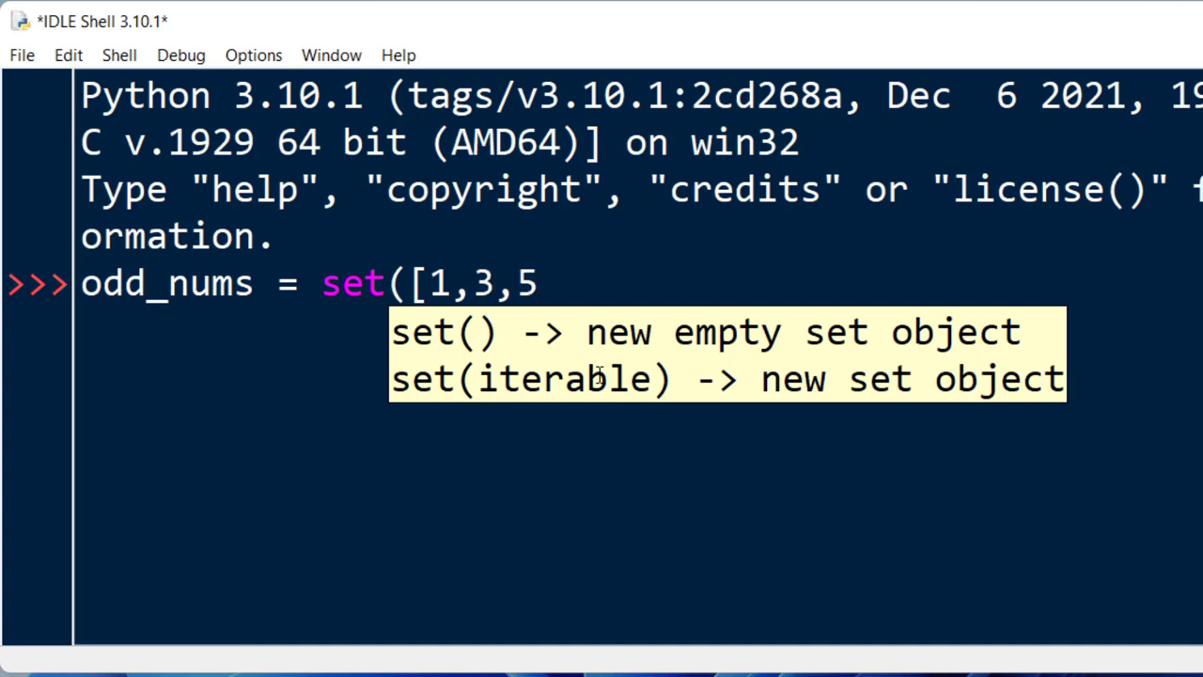
text(,7,9,11)
text(p)
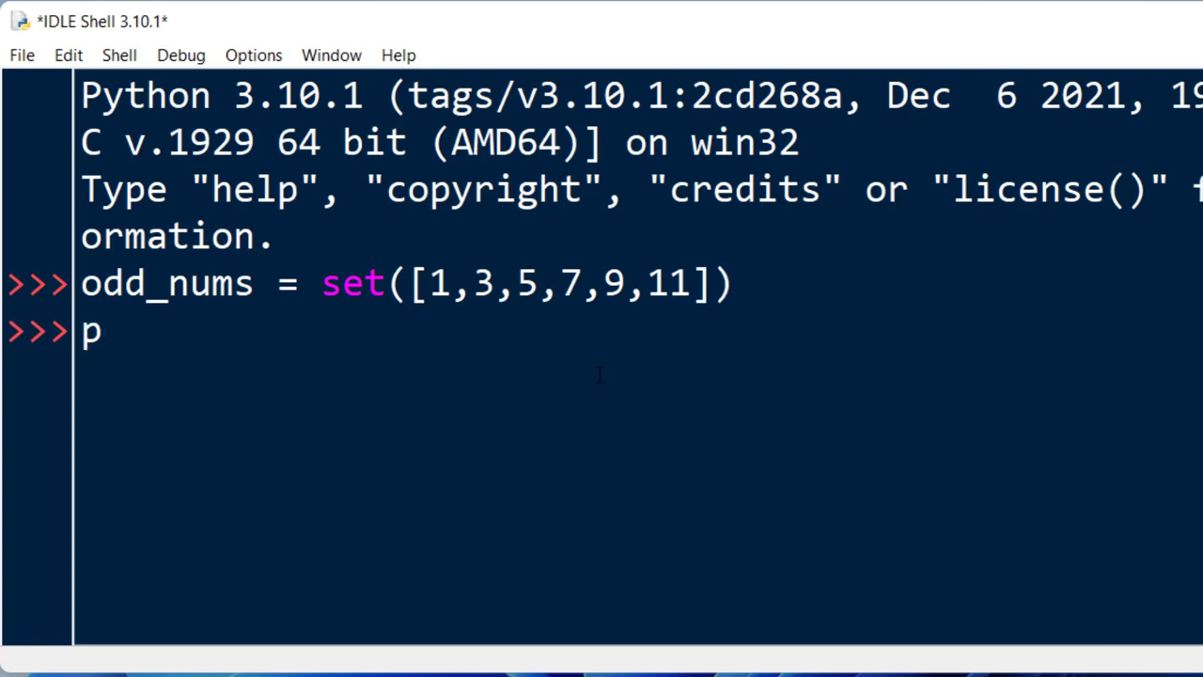
Step: Define prime_nums = set([2,3,5,7,11,13]) at the prompt and run it
text(rime_nu)
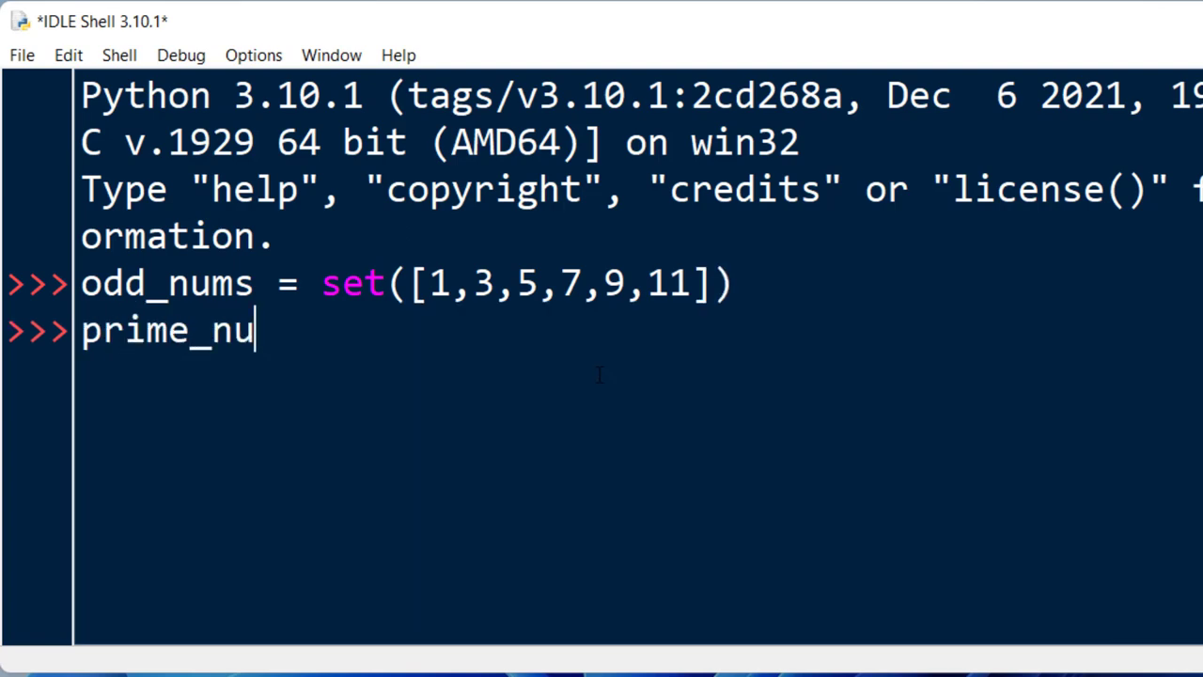
text(ms = se)
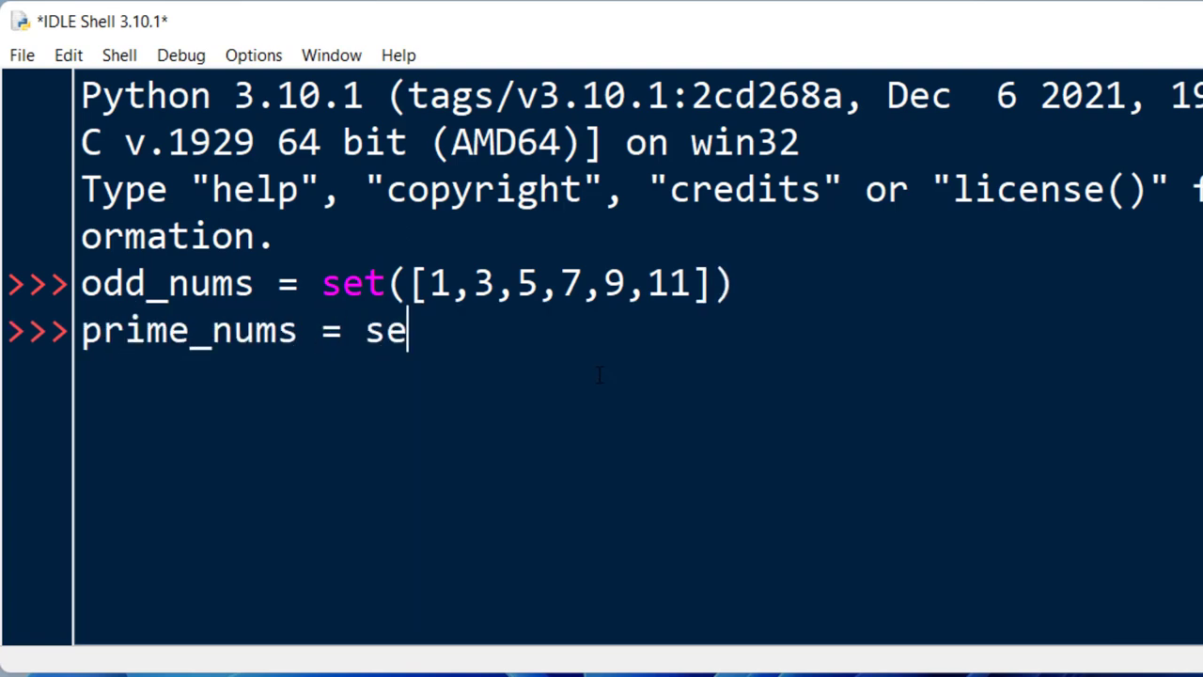
text(t([2)
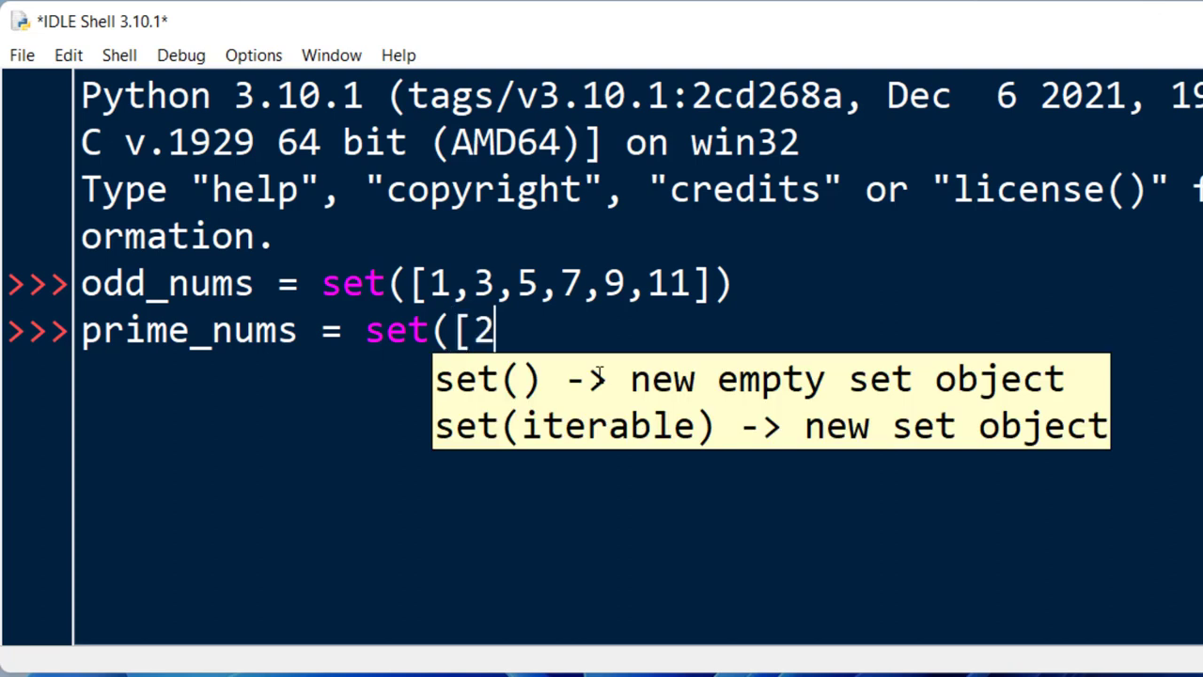
text(,3,5)
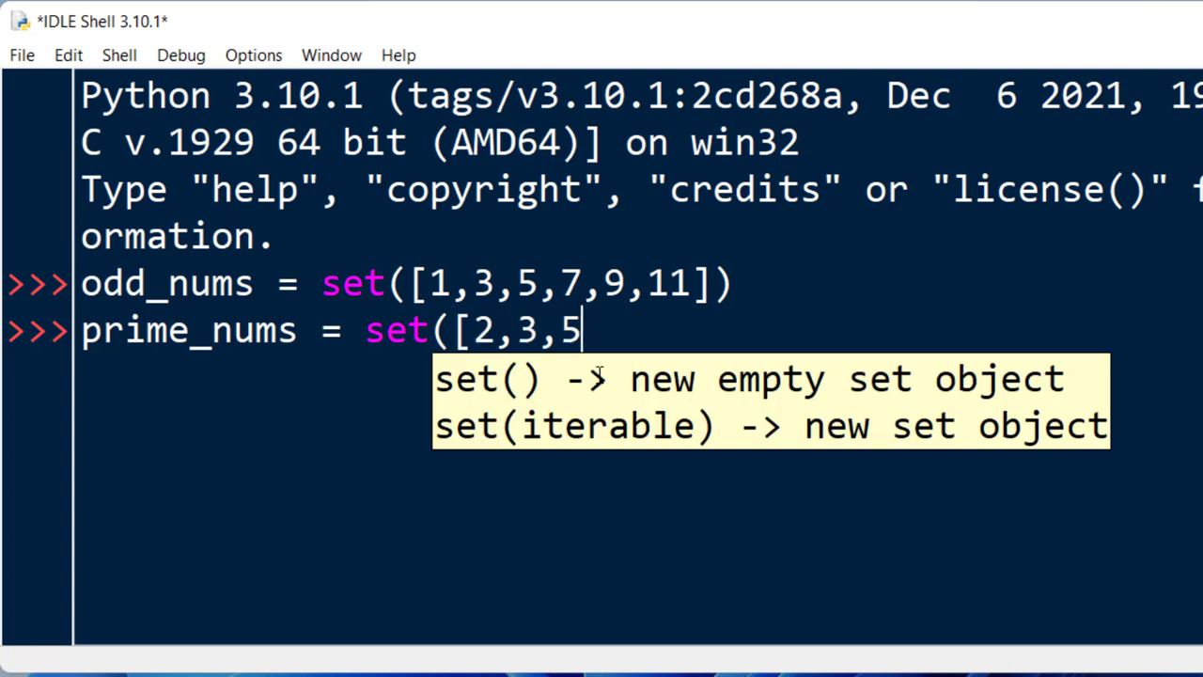
text(,7,)
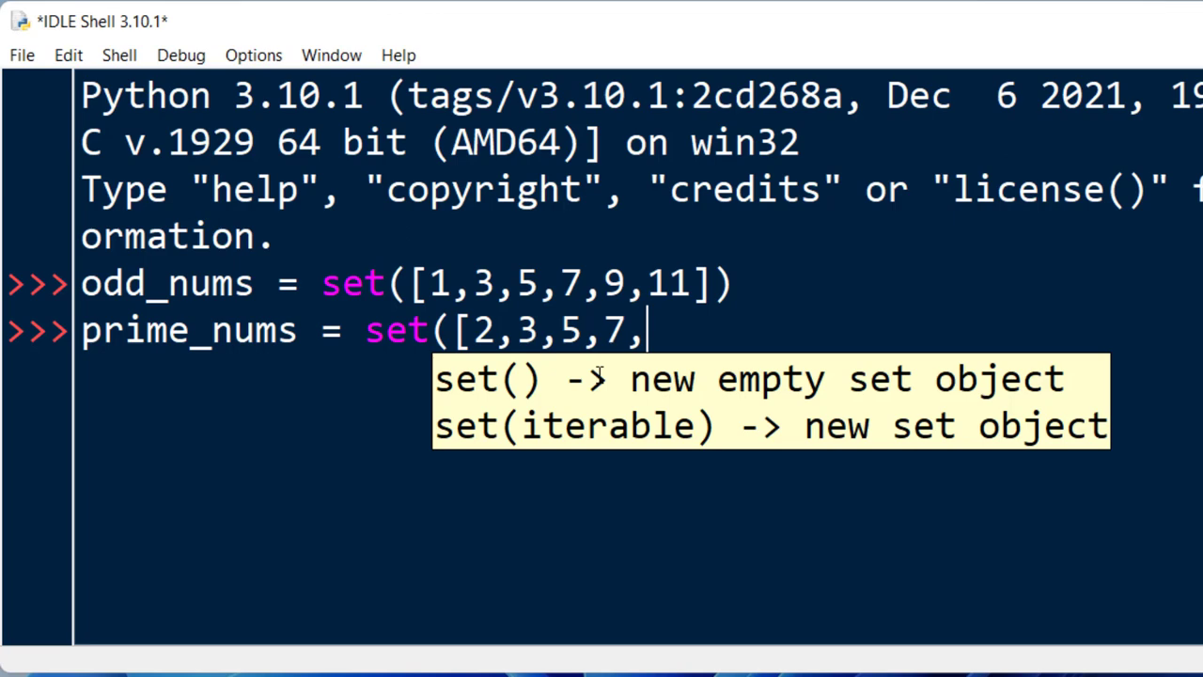
text(11,13)
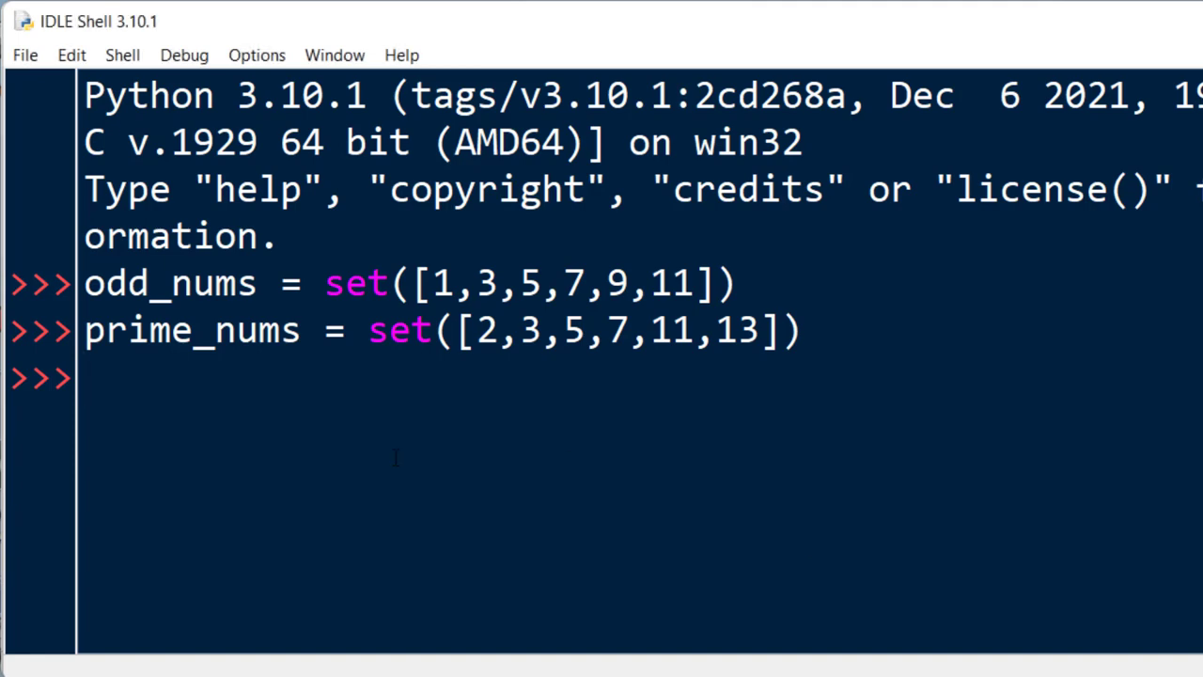
Step: Evaluate odd_nums.symmetric_difference(prime_nums), printing {1, 2, 9, 13}
text(odd_num)
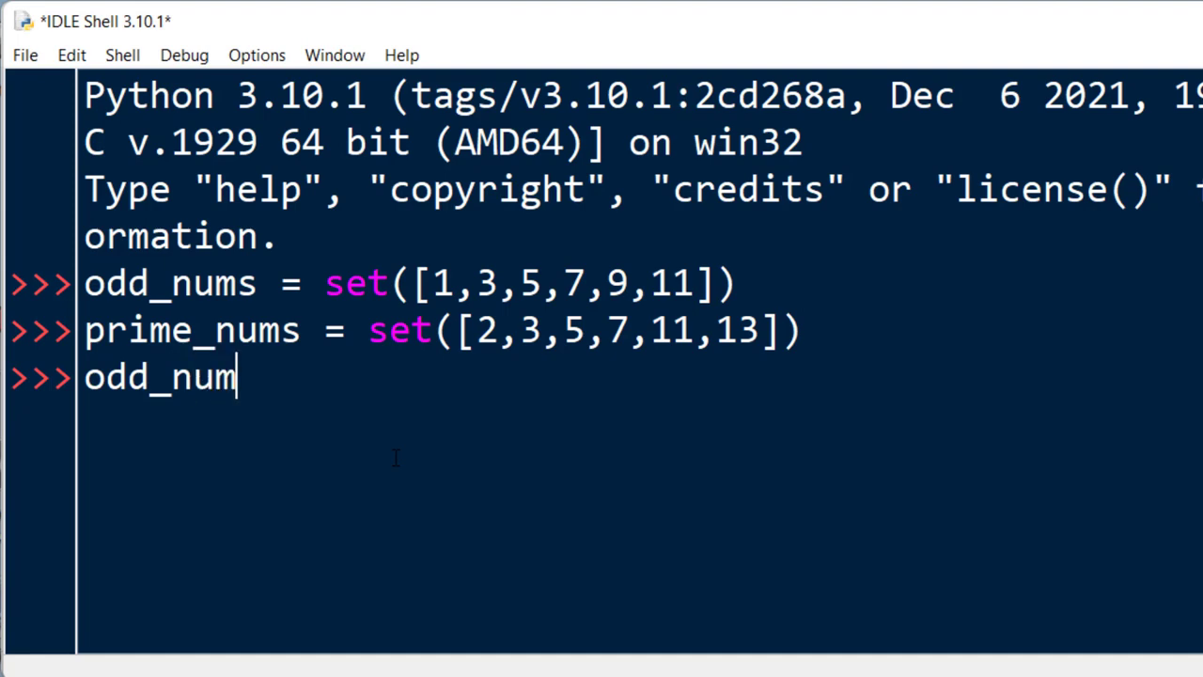
text(s.)
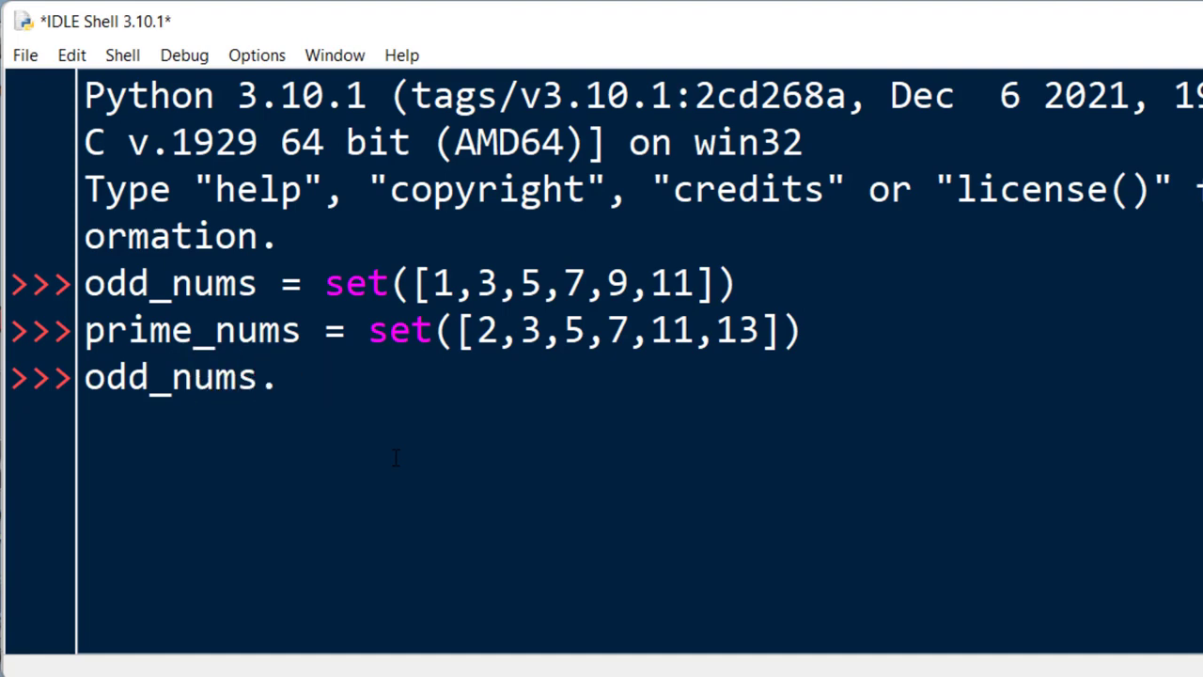
text(sy)
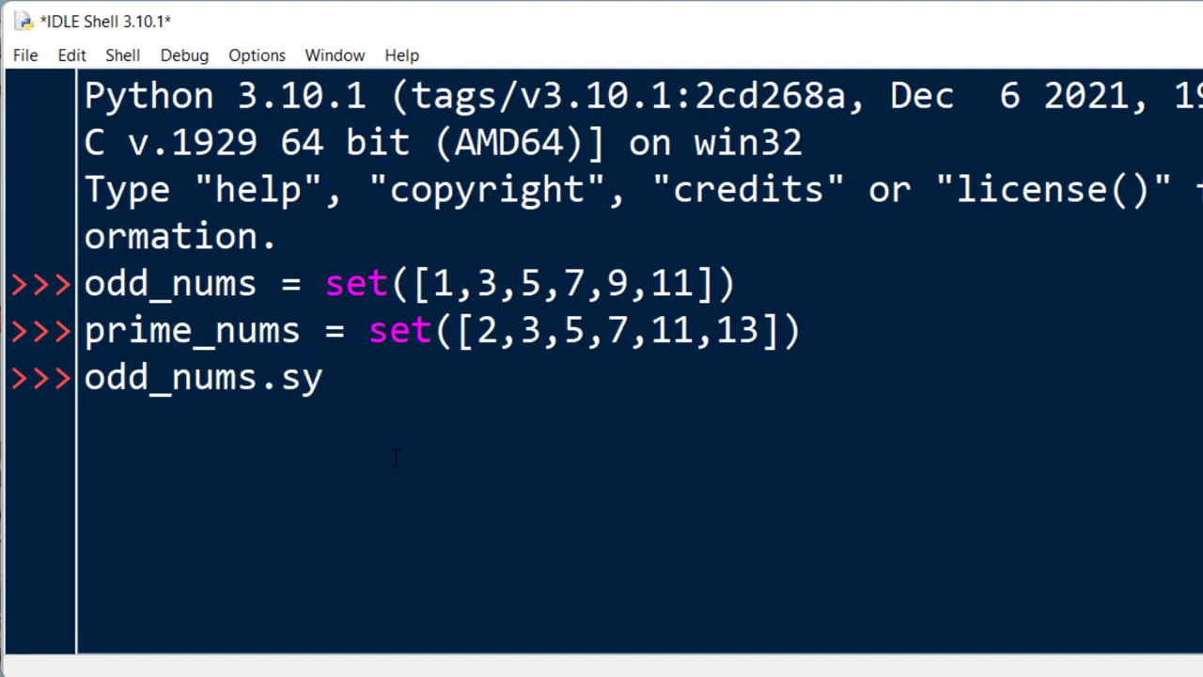
text(mmetric_d)
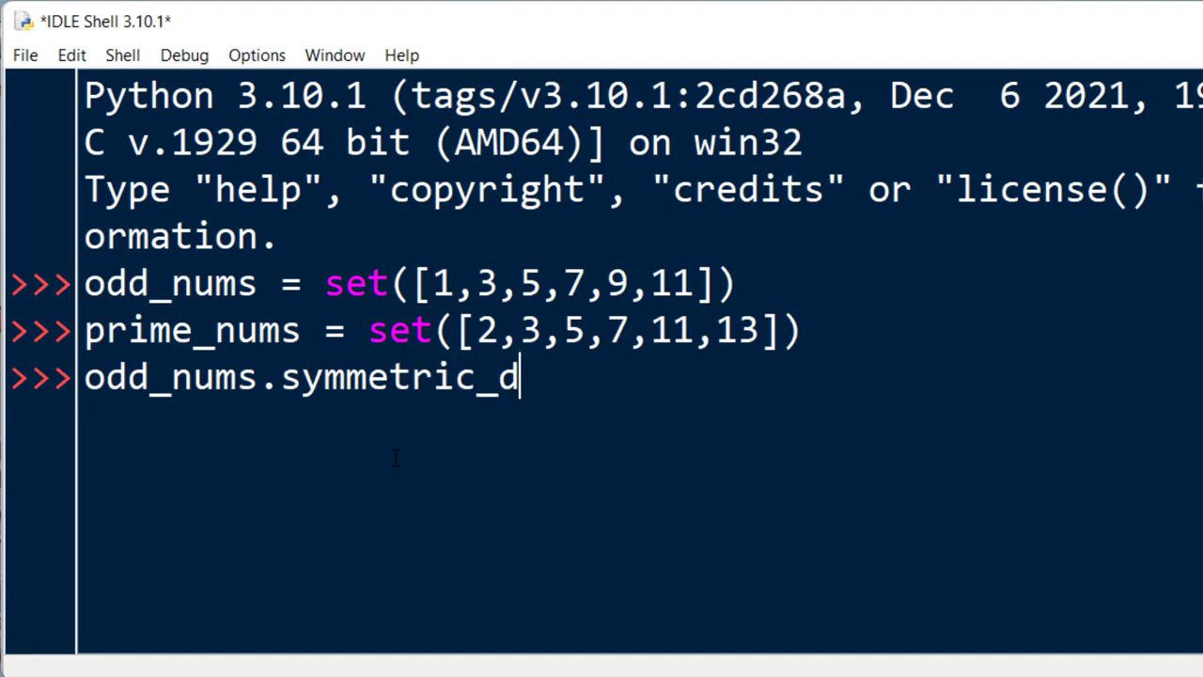
text(ifference(pri)
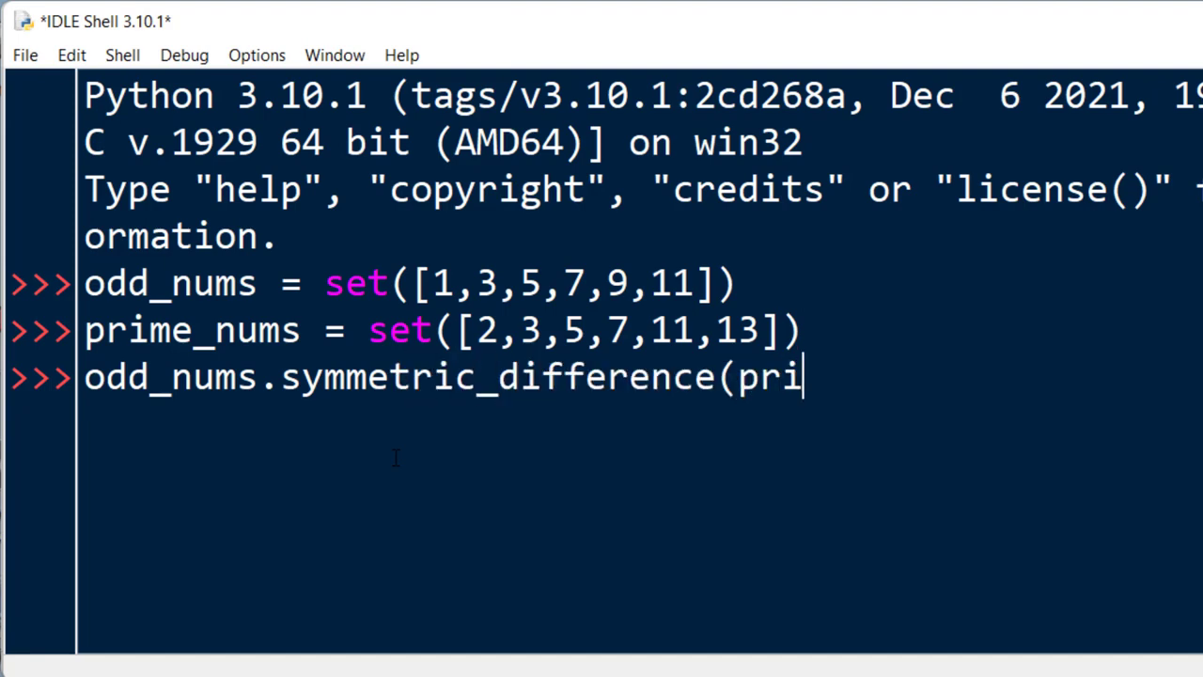
text(me_nums)
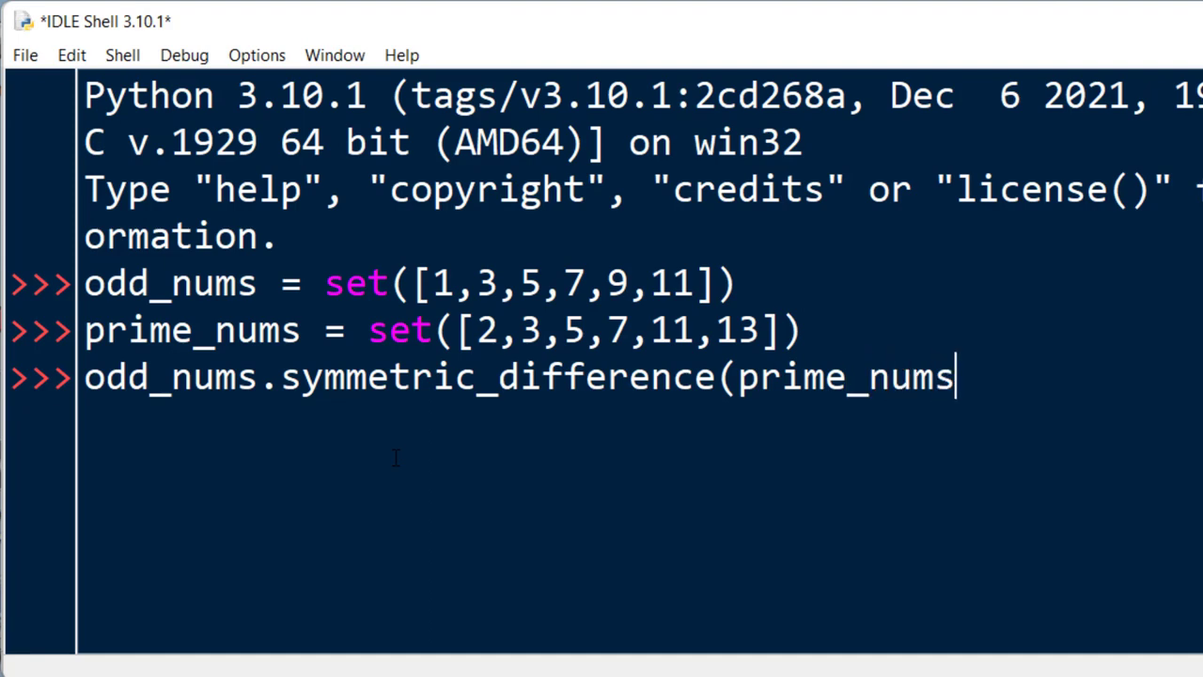
text())
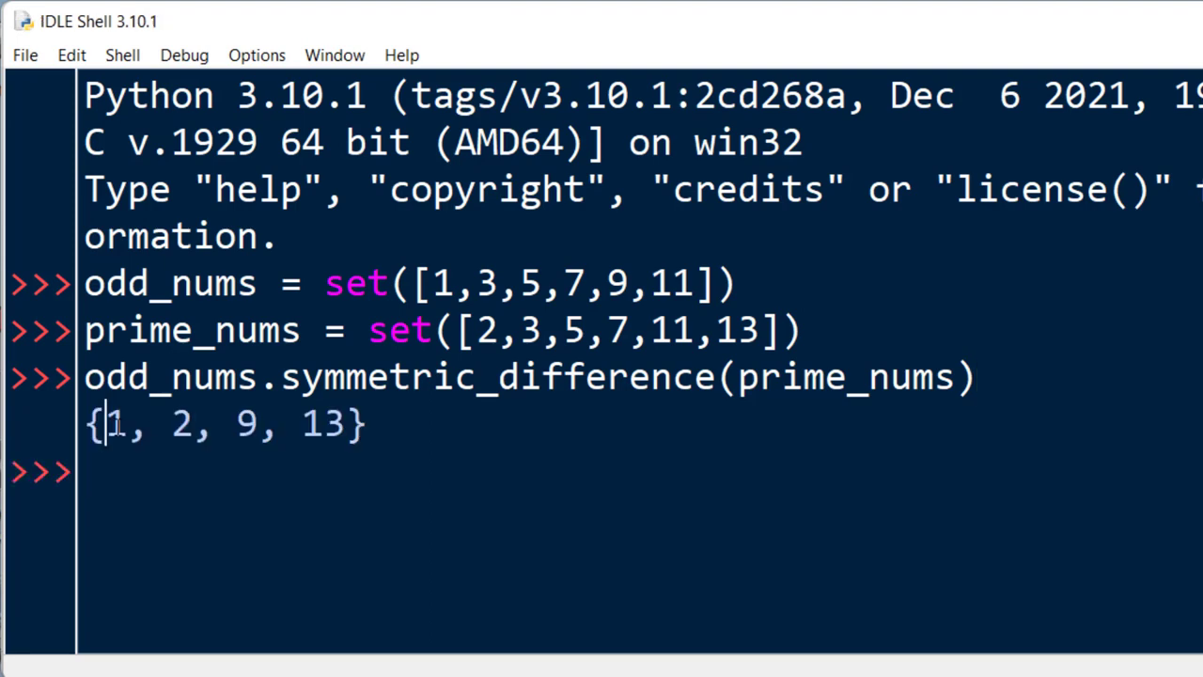
double_click(448, 282)
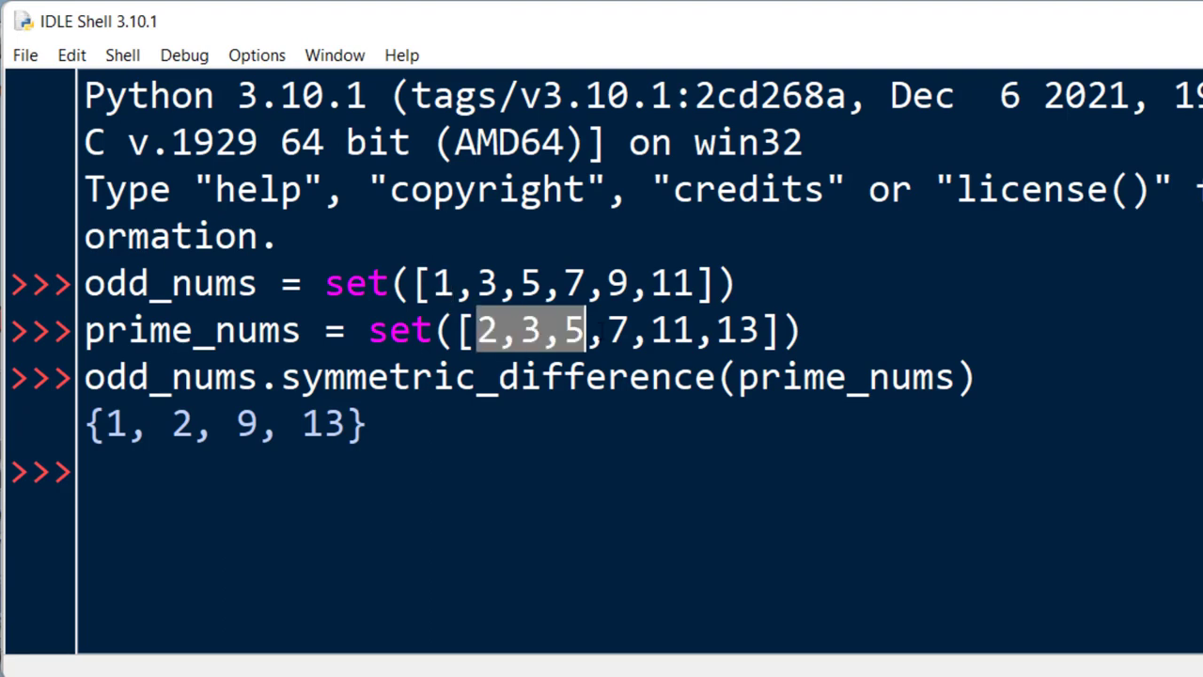
drag(480, 331, 780, 331)
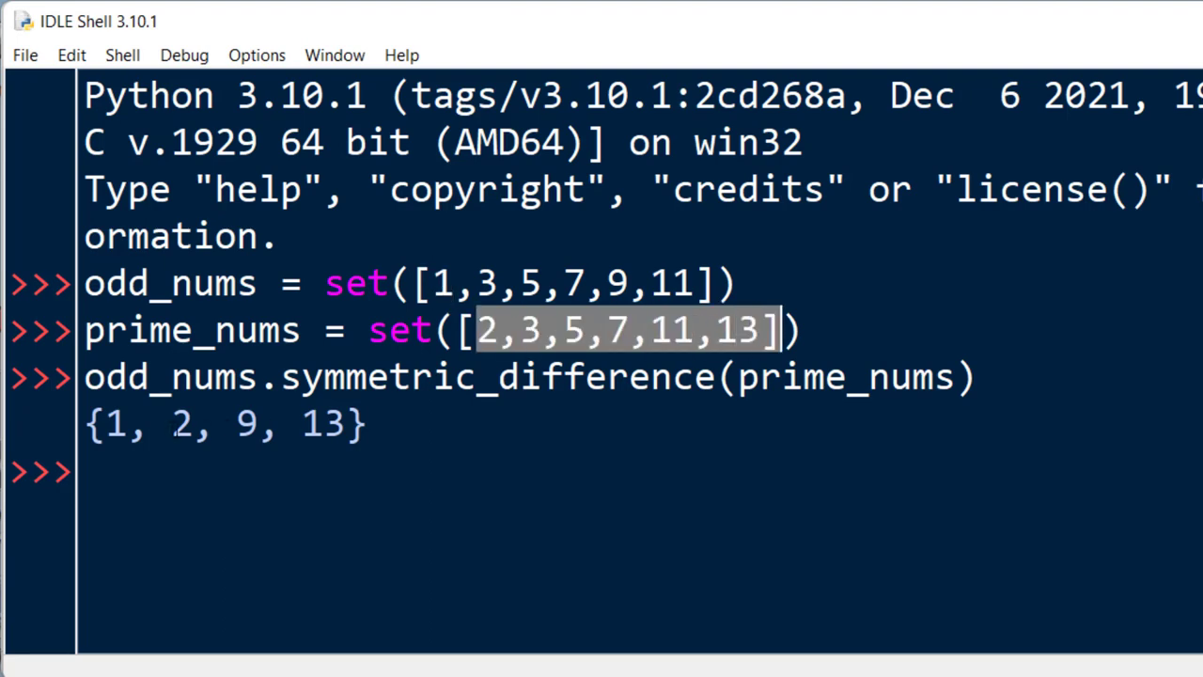